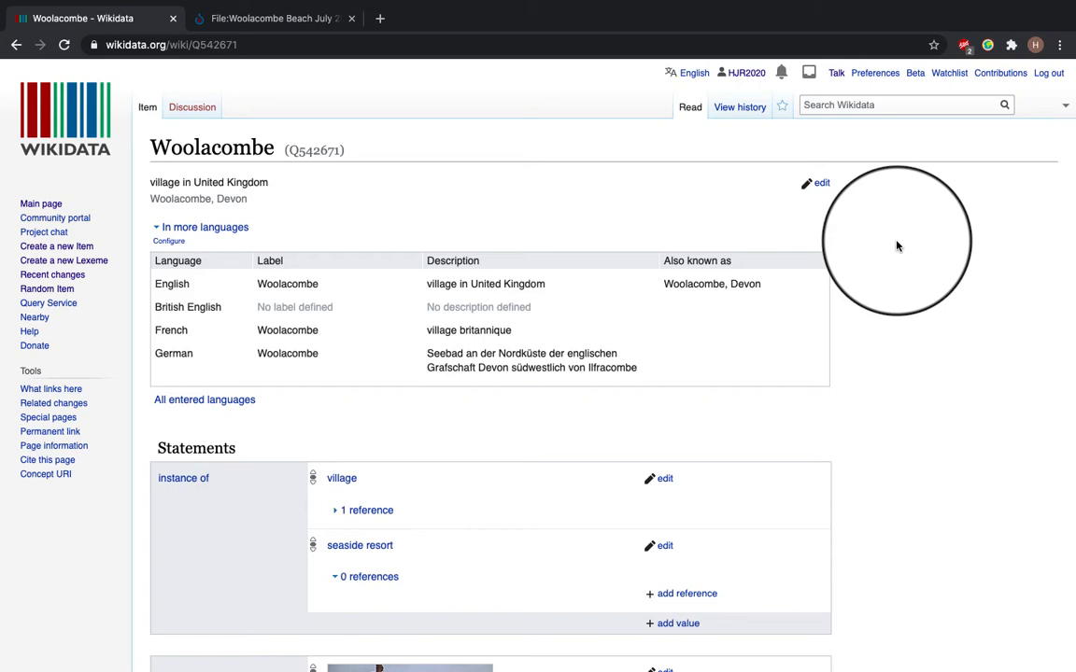
Step: Start a new statement on Woolacombe with the 'image' property, value left empty
scroll(down, 3)
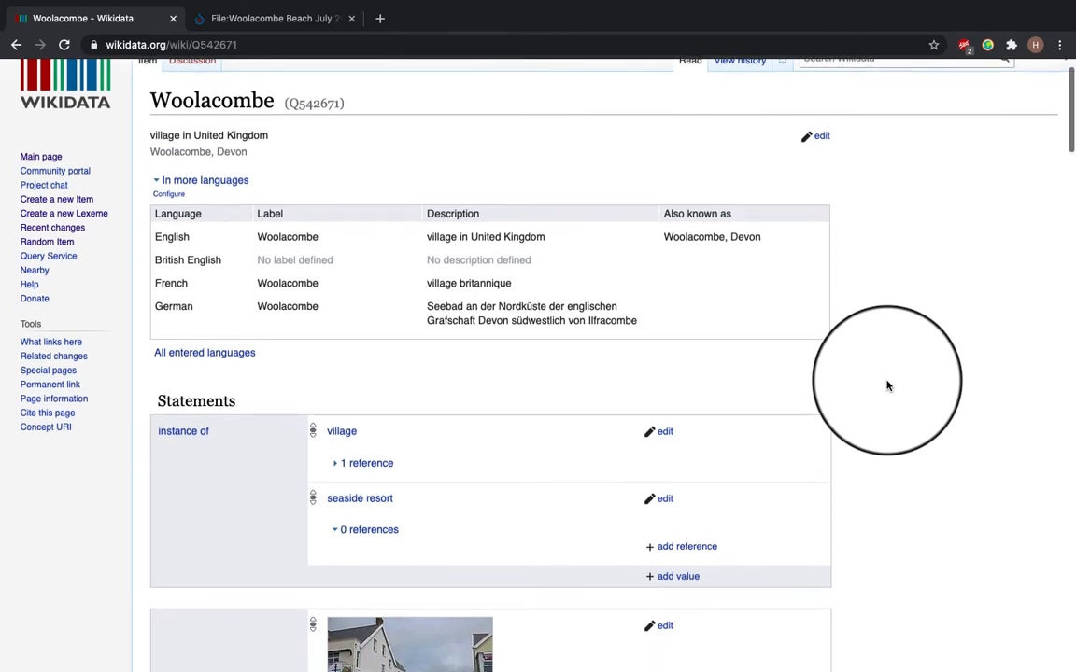
scroll(down, 3)
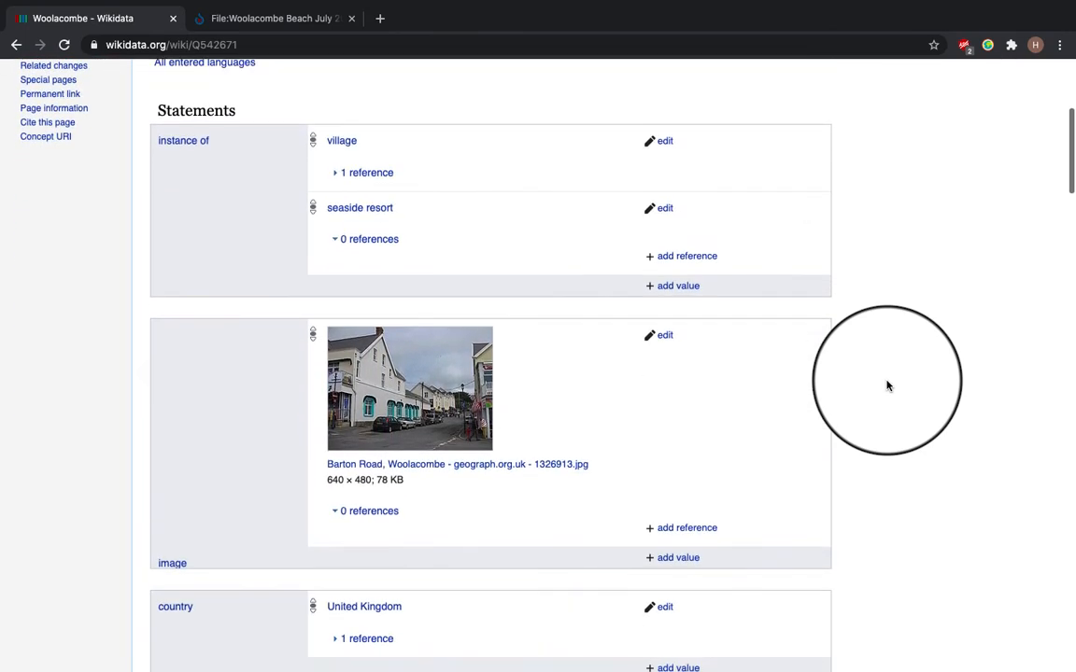
scroll(down, 3)
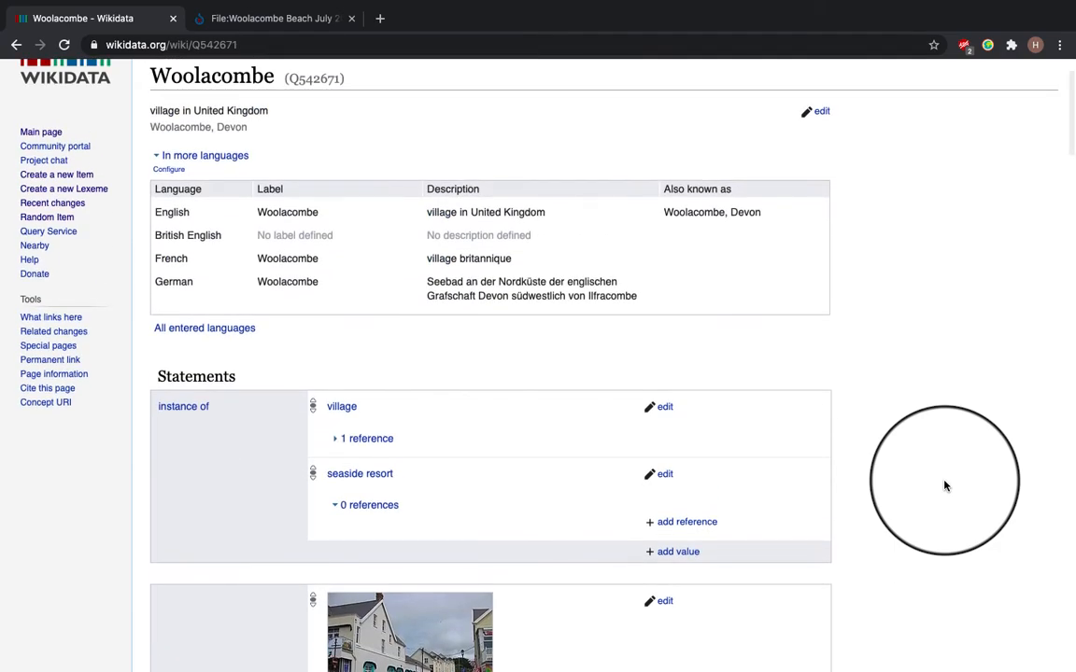
scroll(down, 3)
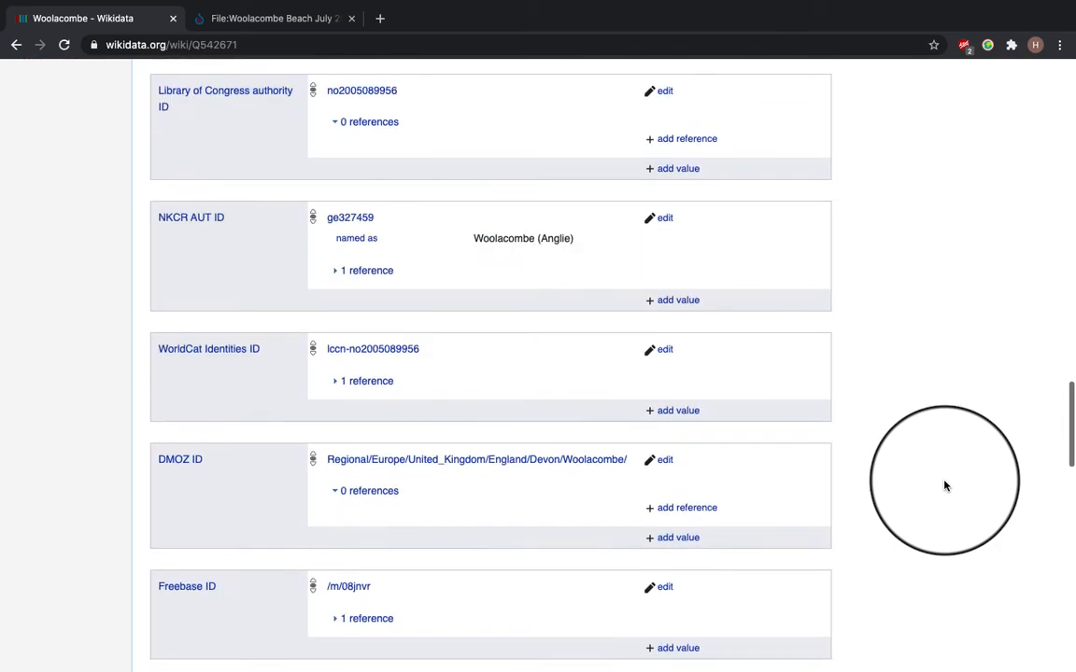
scroll(down, 3)
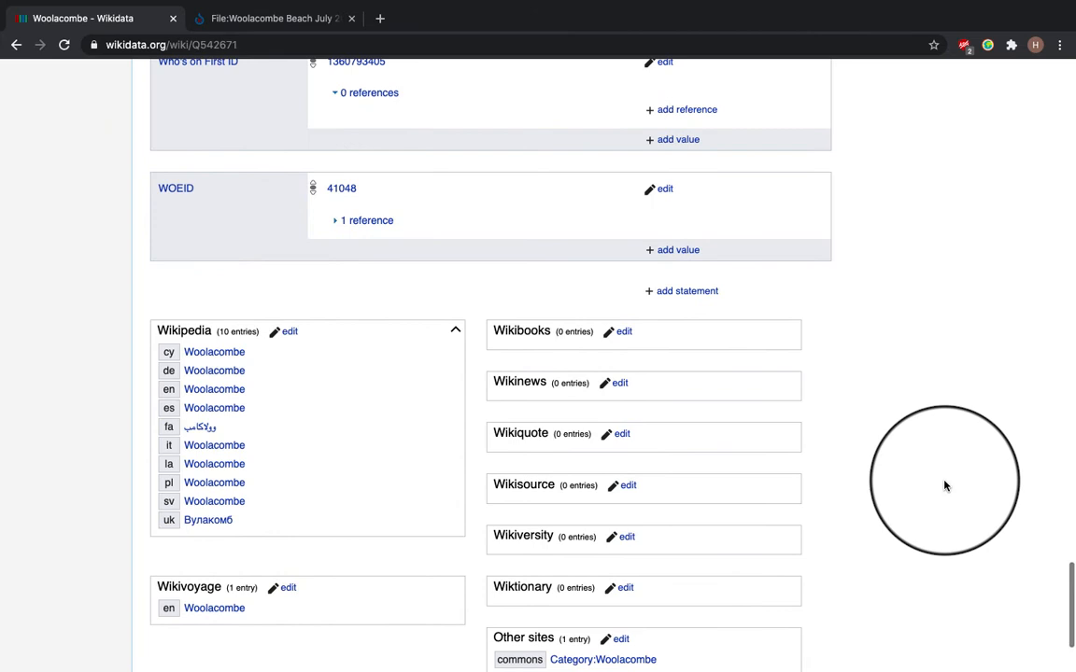
click(681, 291)
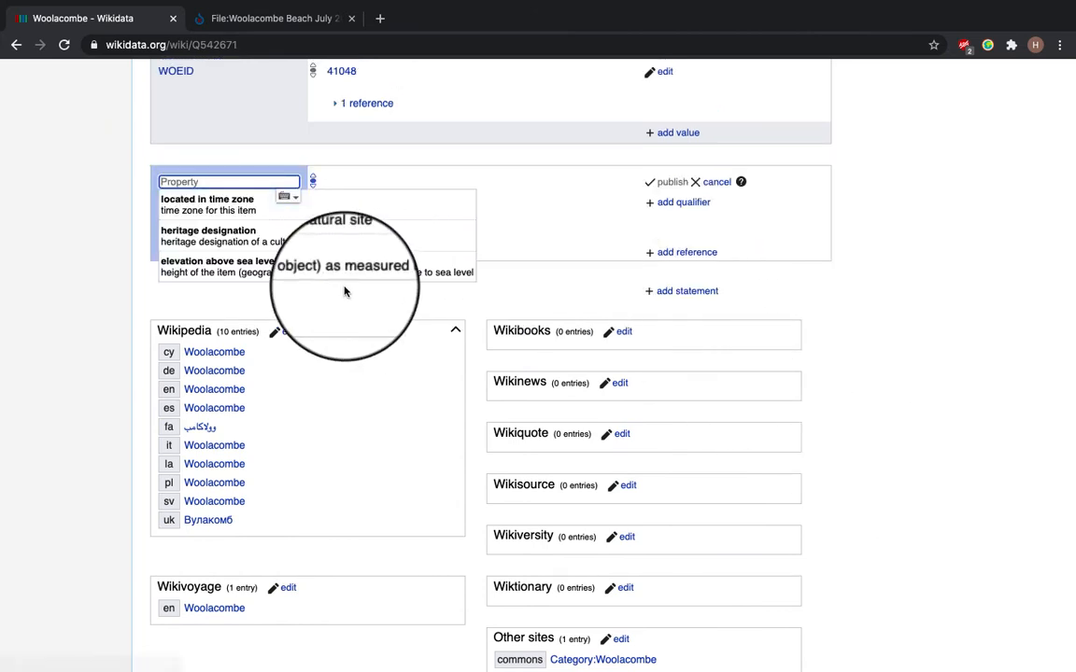
text(image)
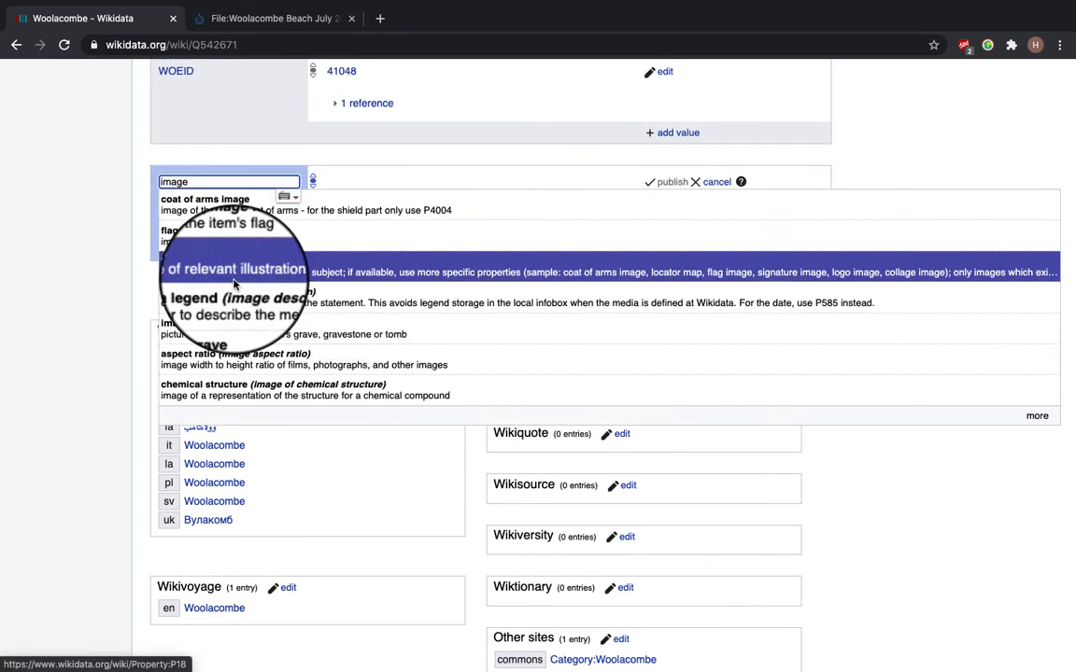
click(215, 270)
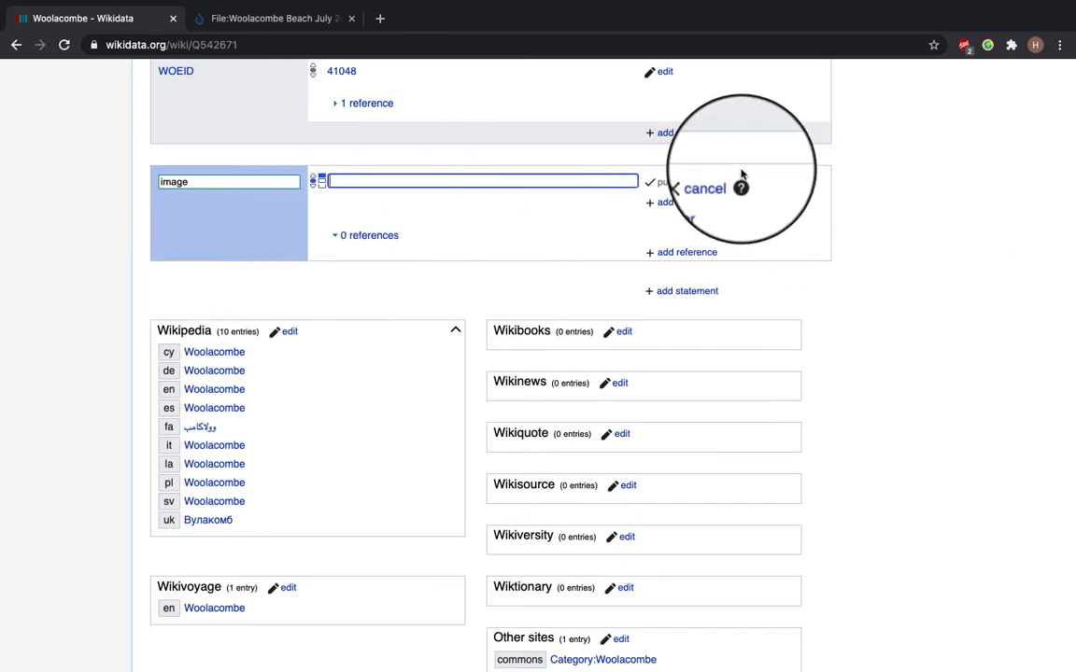
Step: Check the Woolacombe beach file on Commons, then return to the Woolacombe item page
scroll(down, 3)
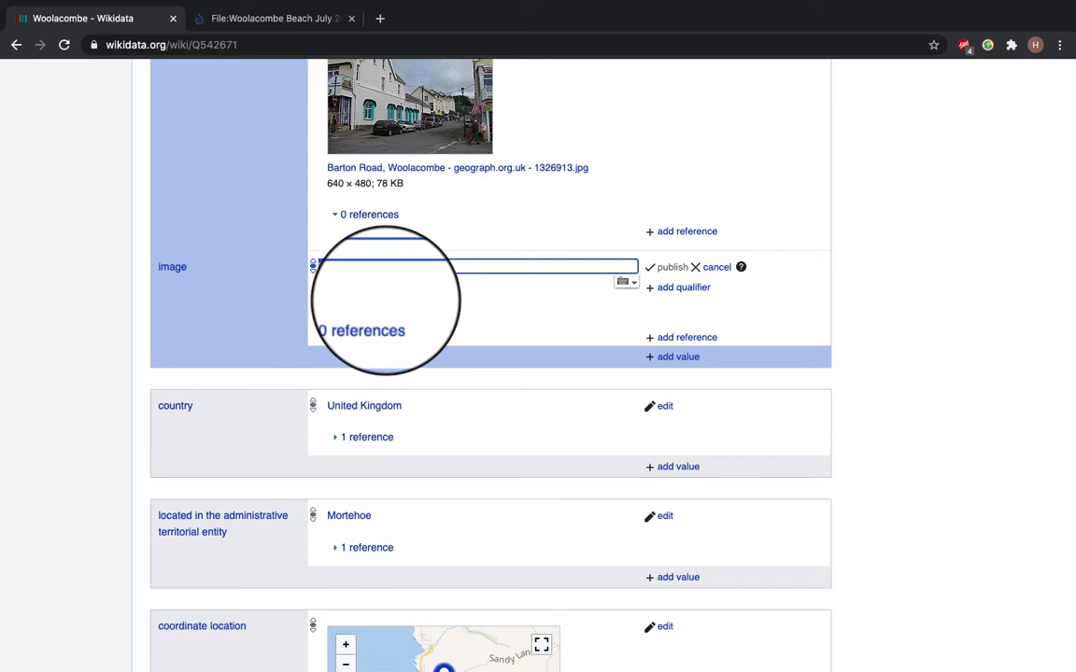
text(Wool)
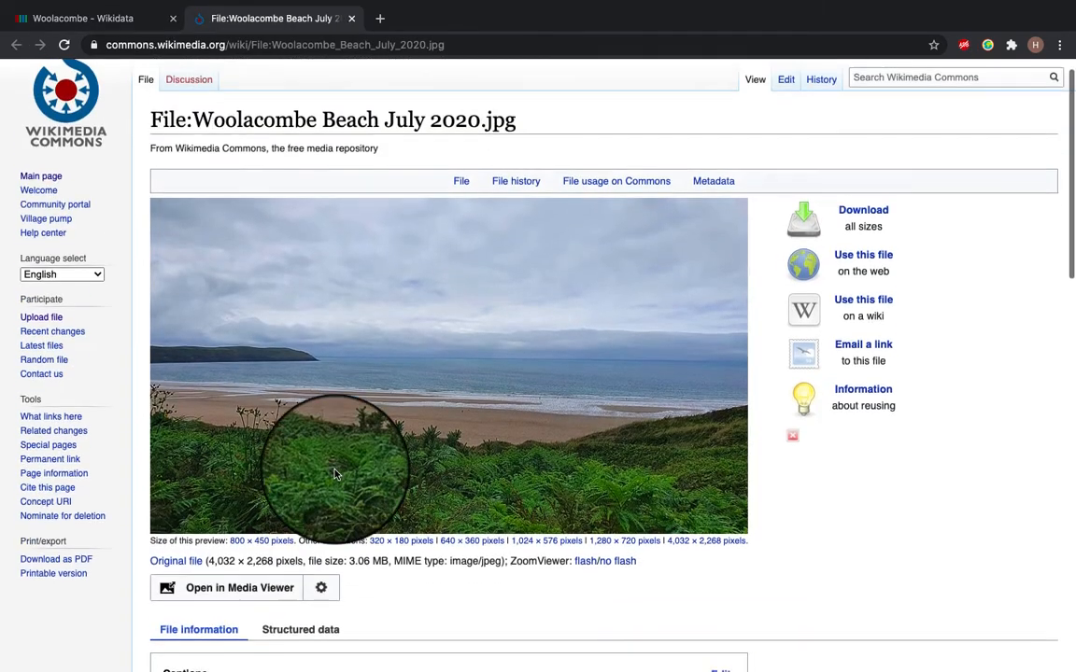
scroll(down, 3)
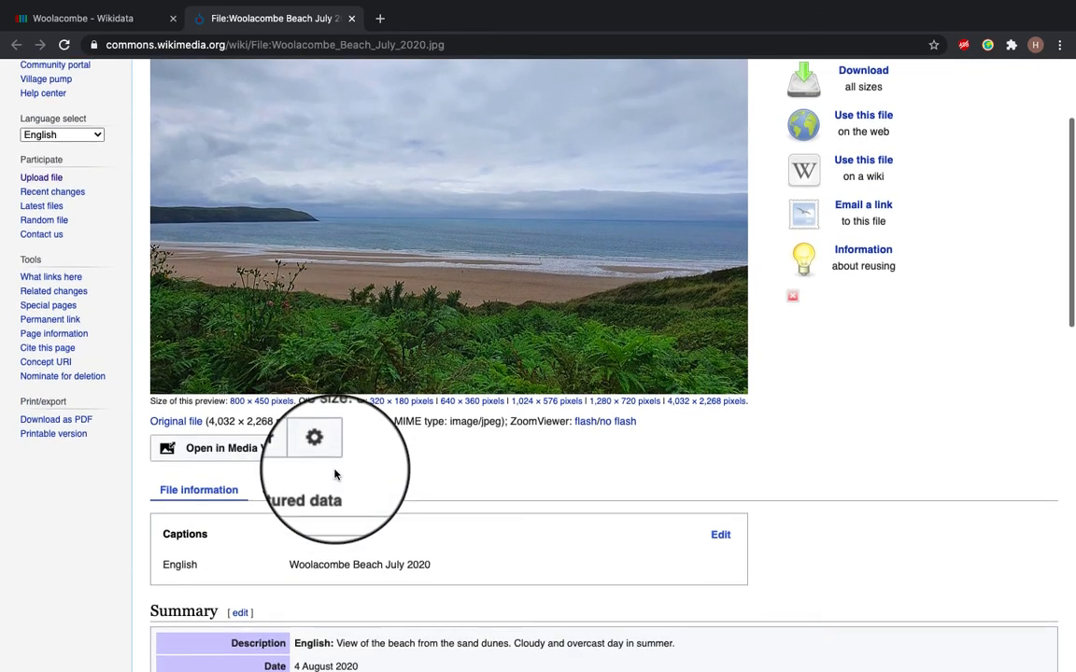
click(84, 18)
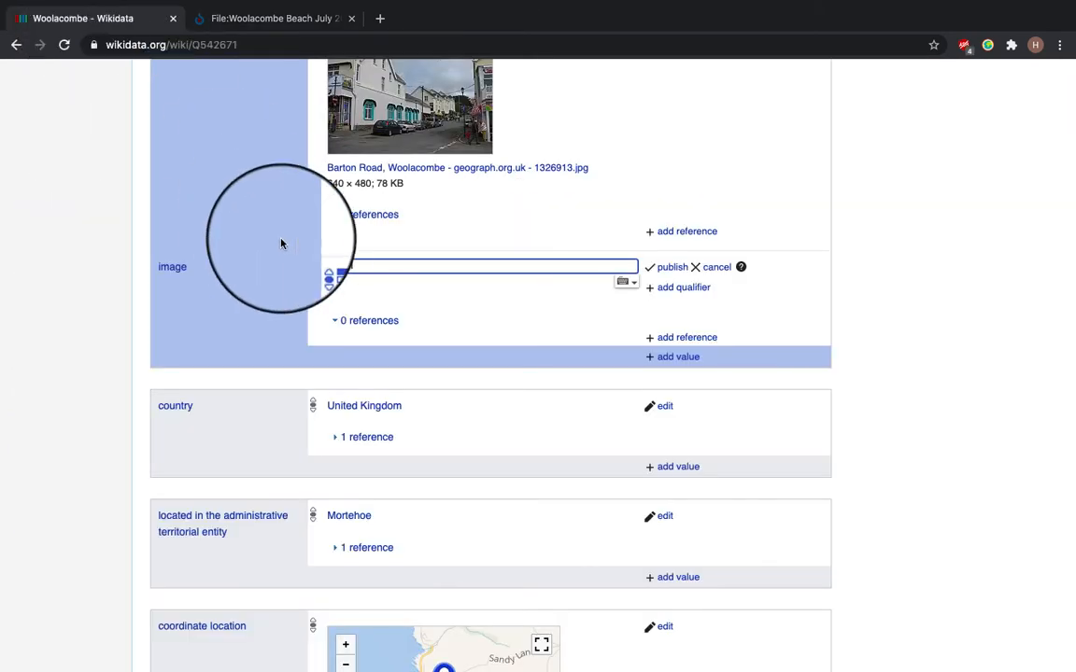
Step: Enter Woolacombe Beach July 2020.jpg as the second image value and publish it
text(Woolacombe)
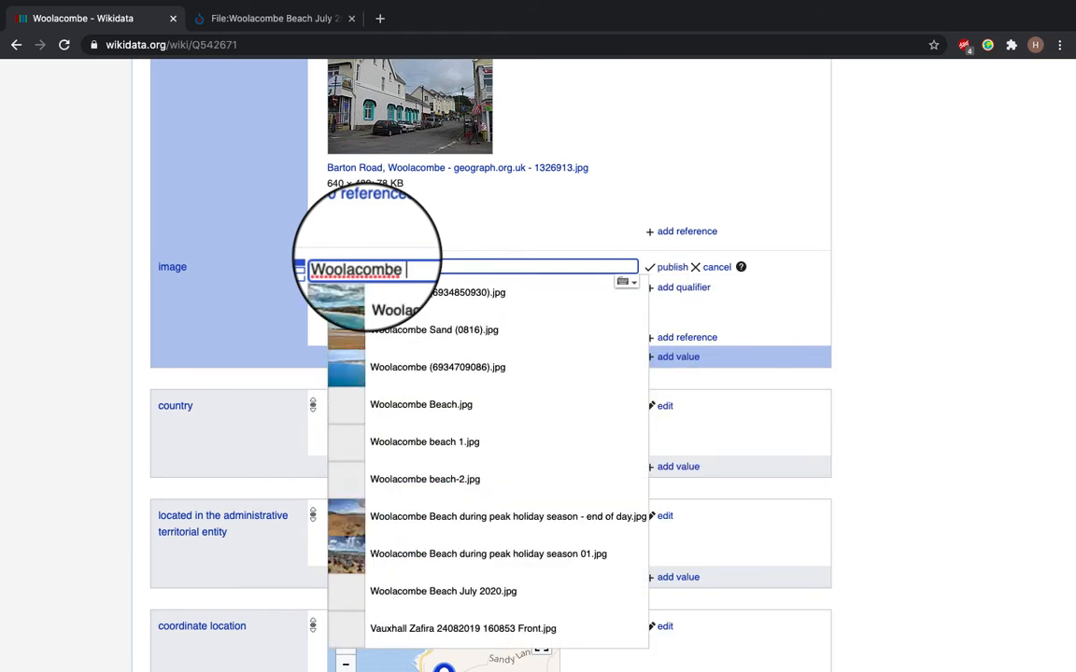
text(Beach July)
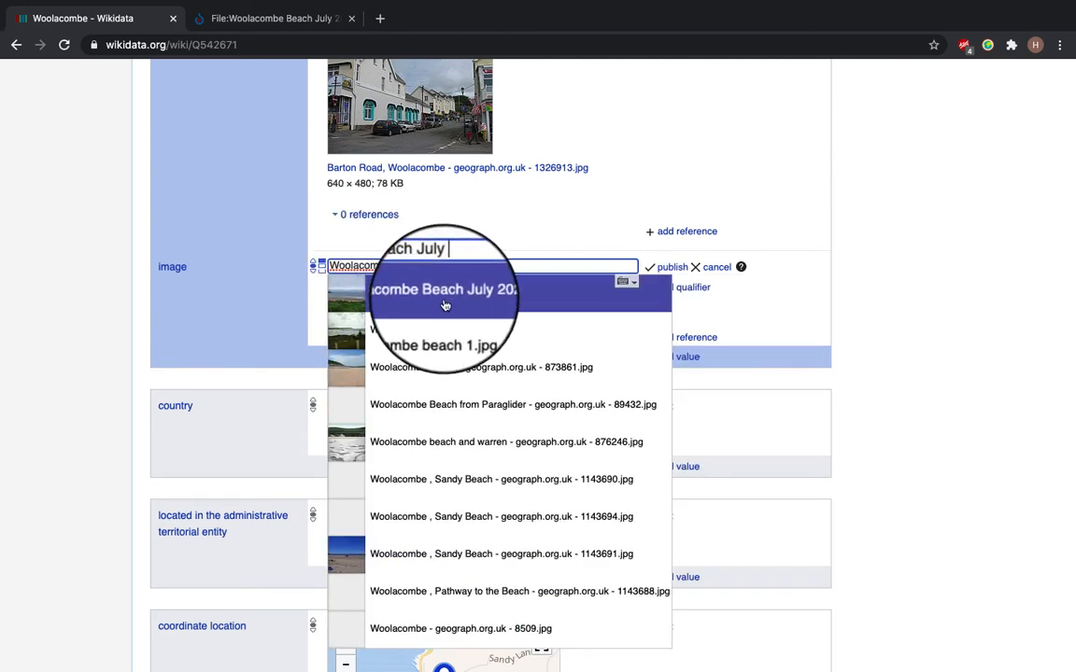
click(441, 289)
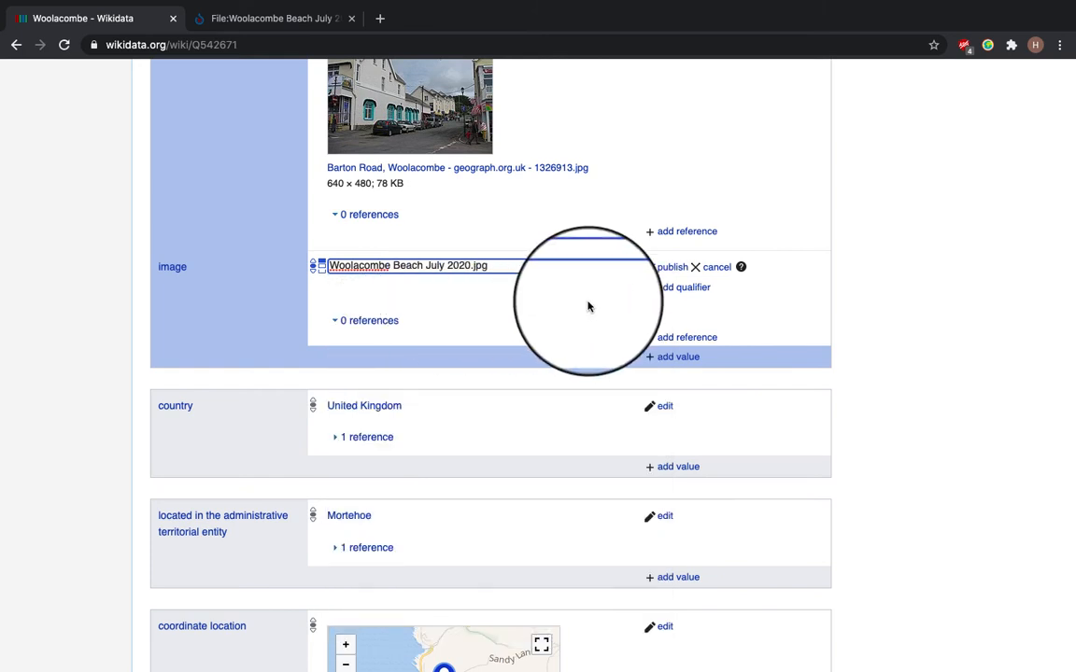
click(671, 267)
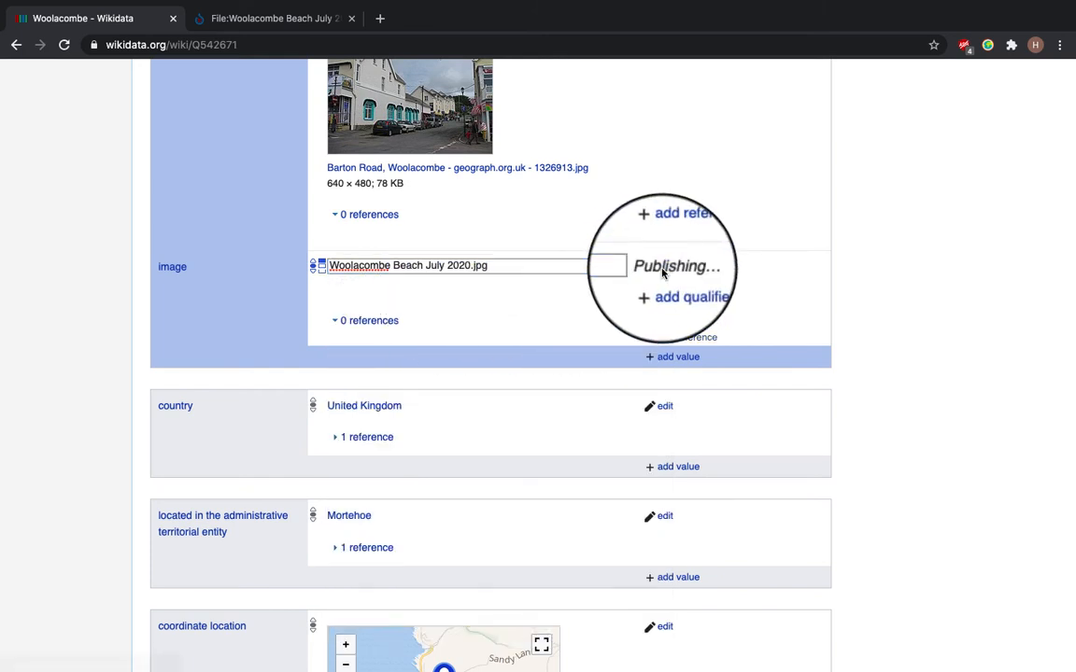